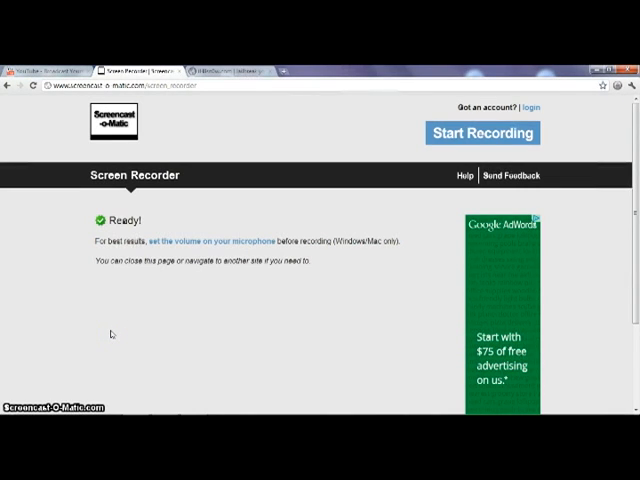
{"action": "mouse_move", "coordinate": [156, 260]}
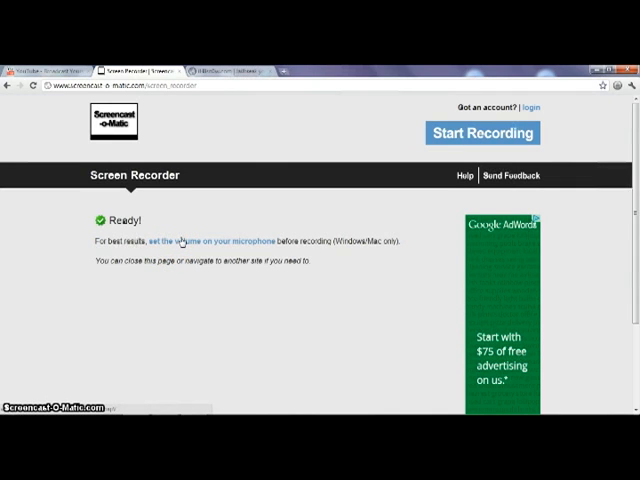
{"action": "mouse_move", "coordinate": [196, 176]}
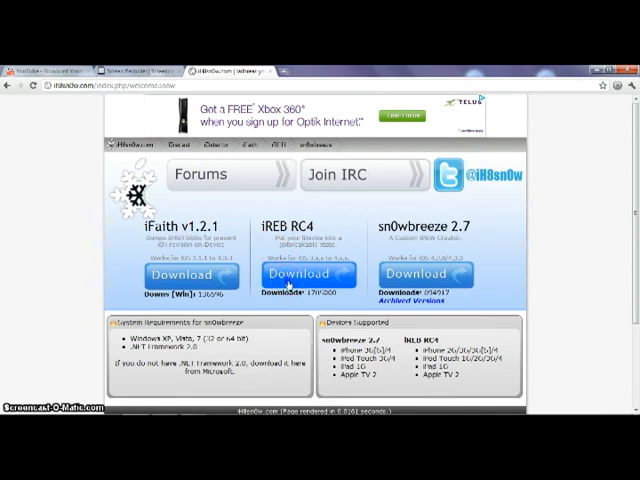
- Start downloading iREB RC4 from the iH8sn0w downloads page
{"action": "left_click", "coordinate": [300, 276]}
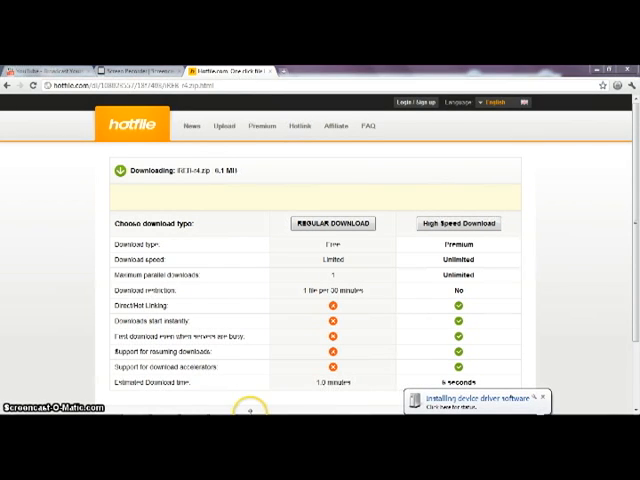
{"action": "mouse_move", "coordinate": [248, 412]}
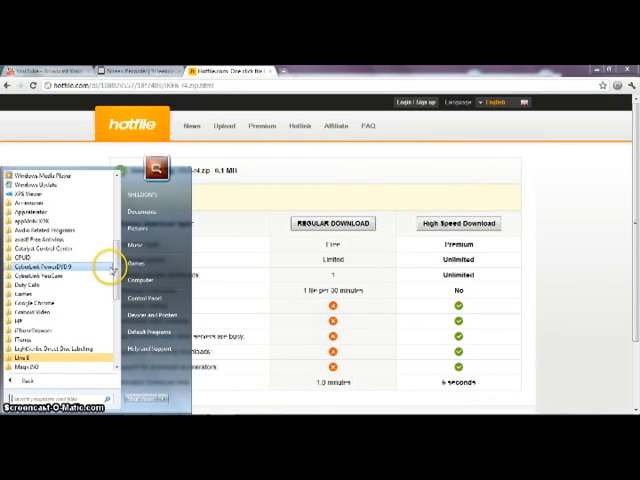
- Scroll down the Hotfile page to reach the regular download option
{"action": "scroll", "scroll_direction": "down", "scroll_amount": 3}
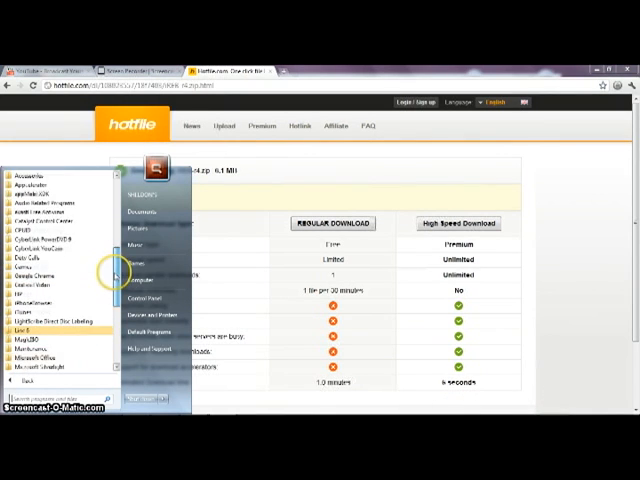
{"action": "scroll", "scroll_direction": "down", "scroll_amount": 3}
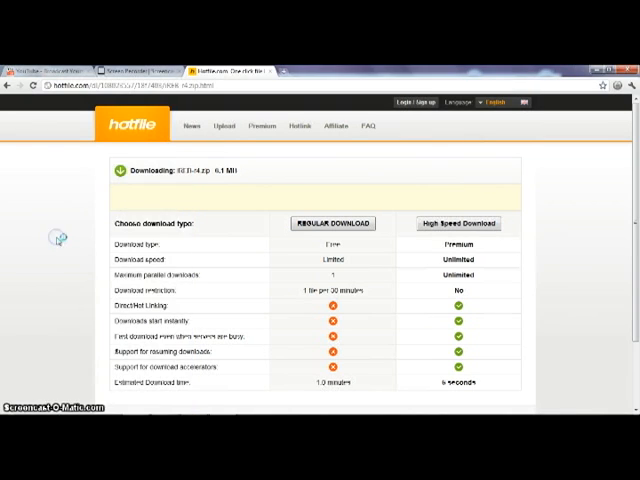
{"action": "mouse_move", "coordinate": [50, 262]}
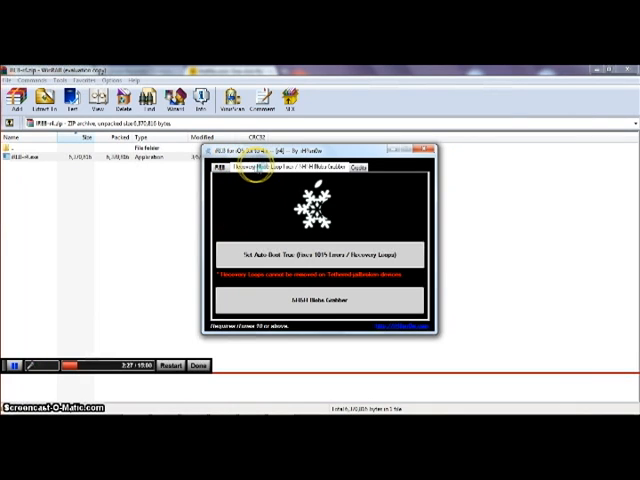
{"action": "mouse_move", "coordinate": [310, 168]}
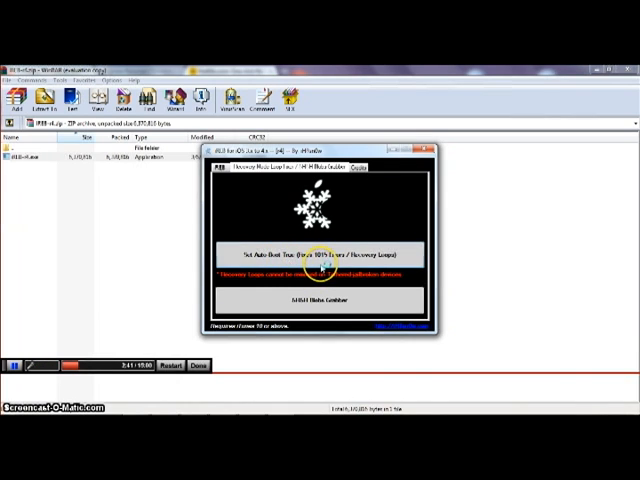
- Run 'Set Auto Boot True' in iREB RC4 so the iPod leaves recovery mode
{"action": "left_click", "coordinate": [318, 252]}
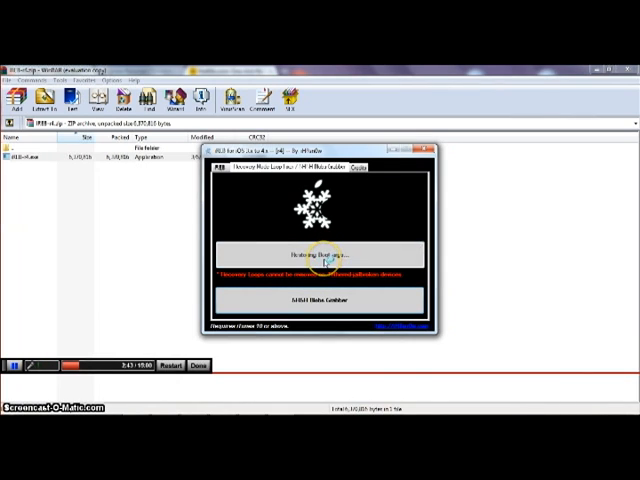